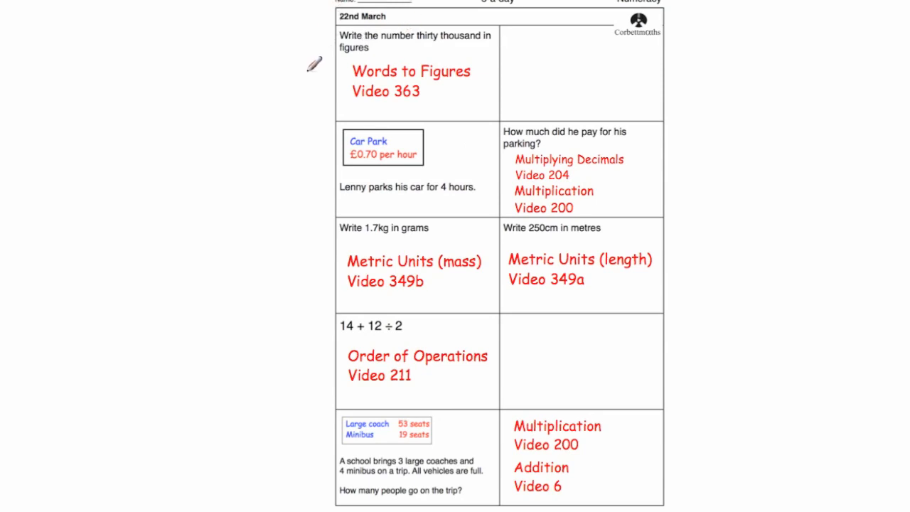
mouse_move(425, 290)
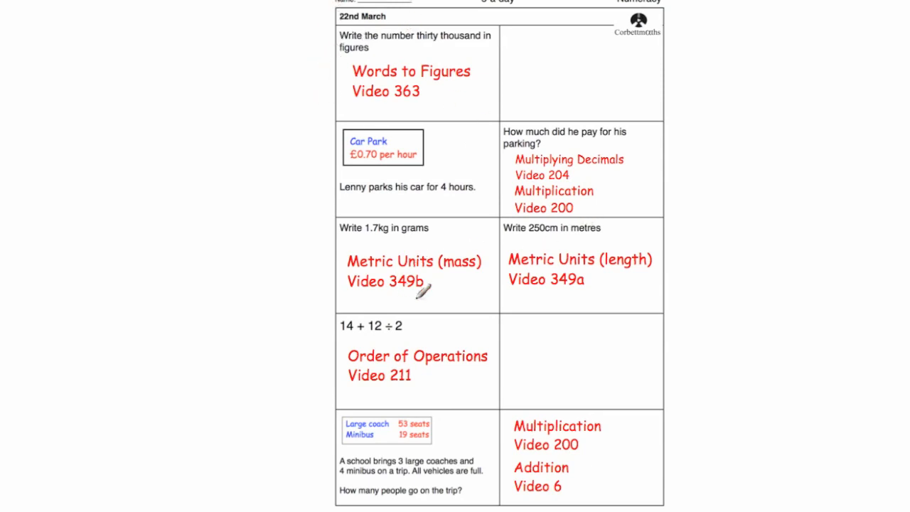
mouse_move(344, 96)
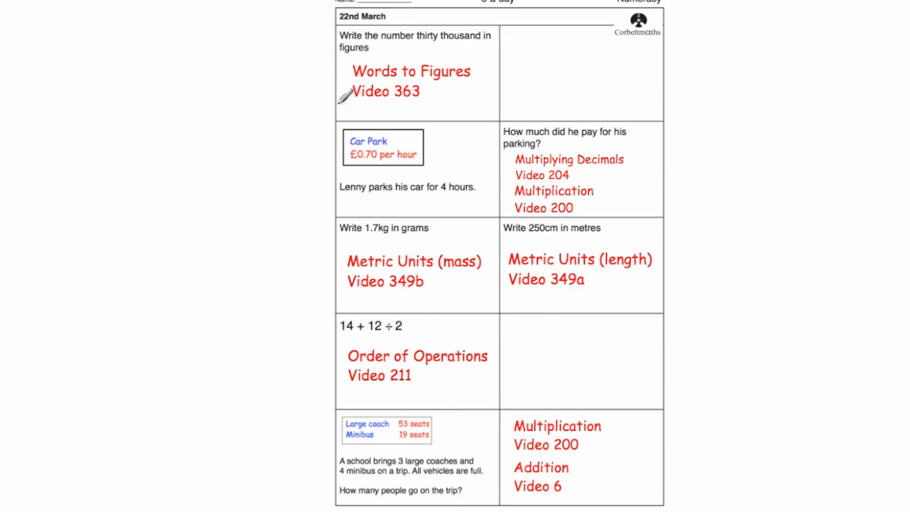
mouse_move(295, 130)
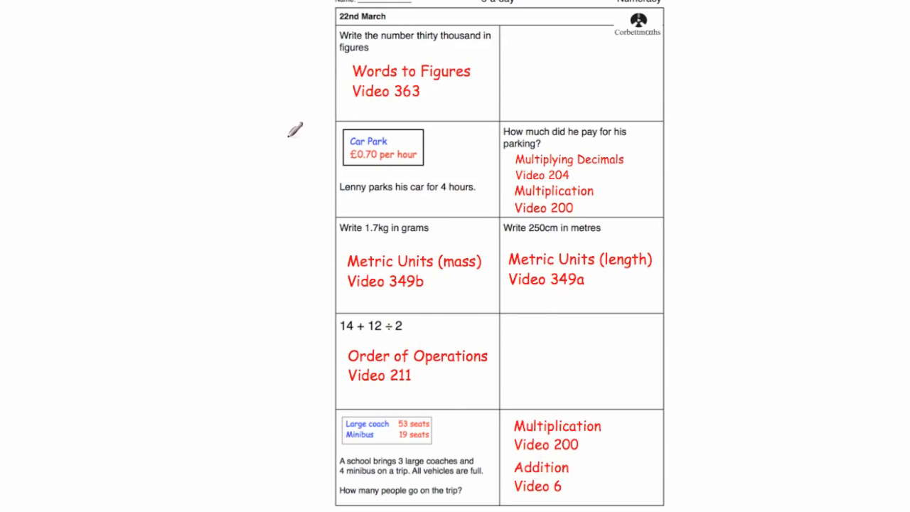
mouse_move(310, 114)
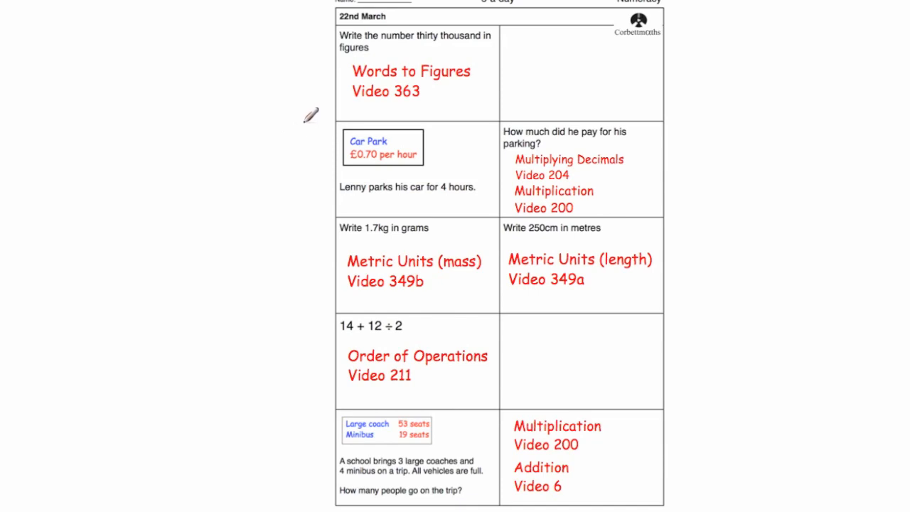
mouse_move(282, 225)
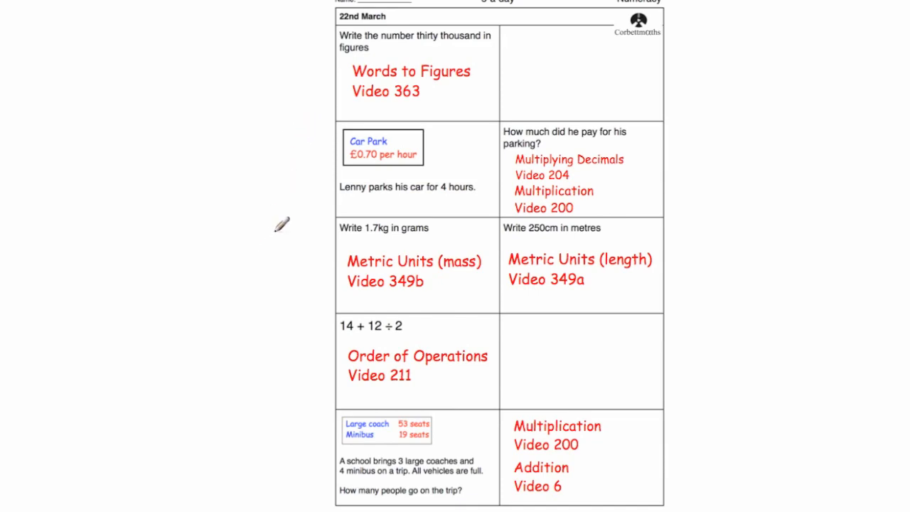